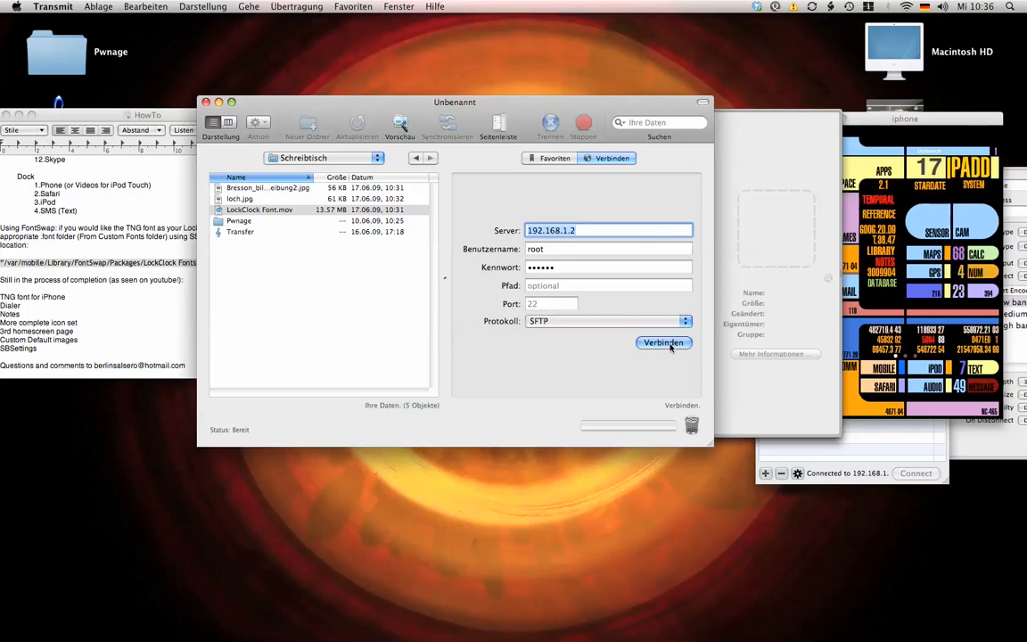
Connect to the iPhone over SFTP and go from its top-level folder into Library.
left_click(663, 343)
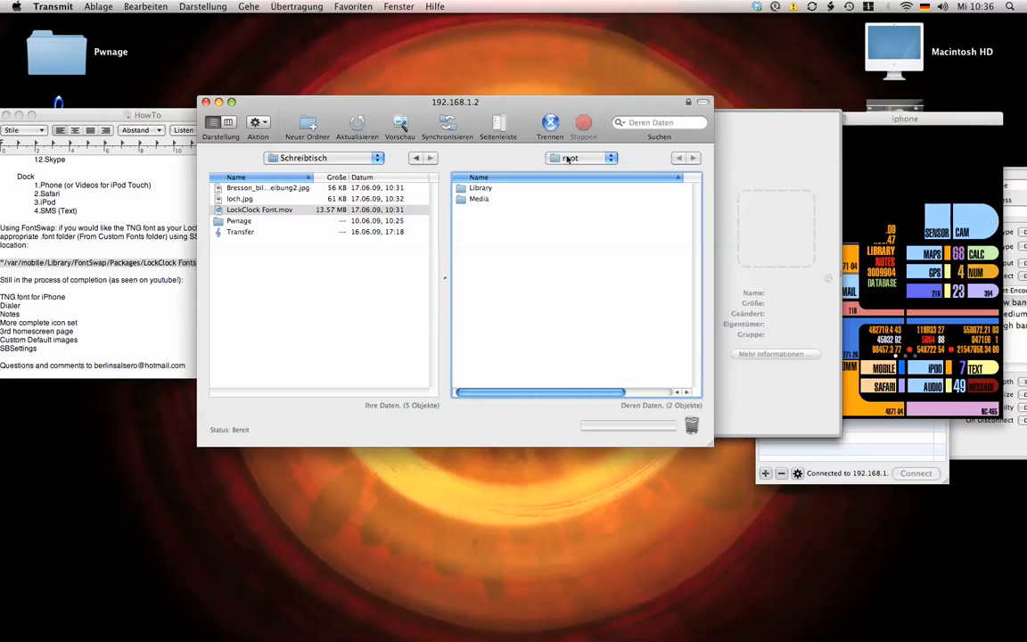
left_click(580, 158)
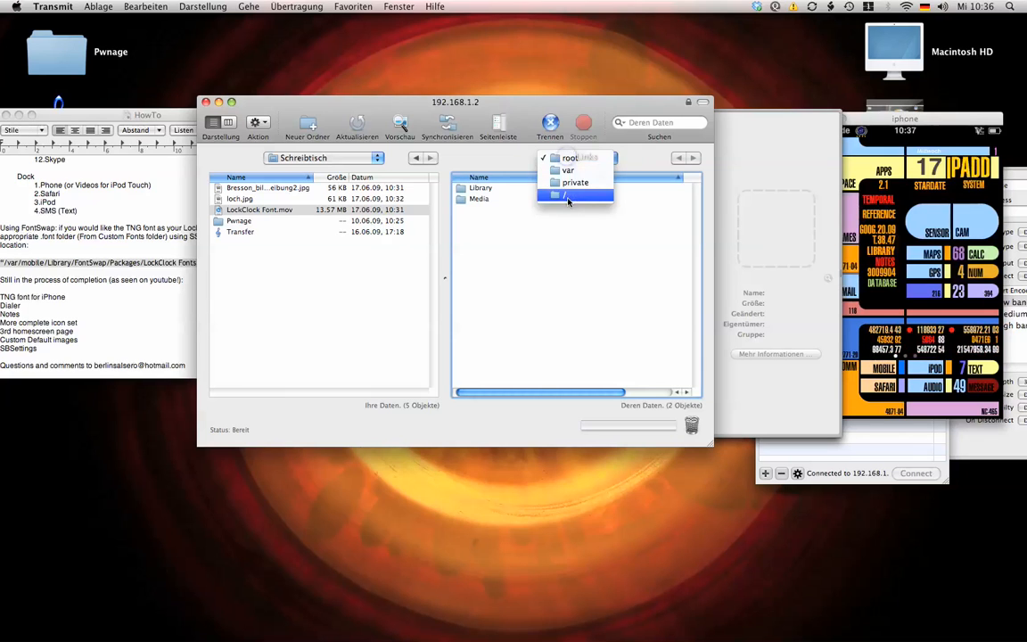
left_click(569, 196)
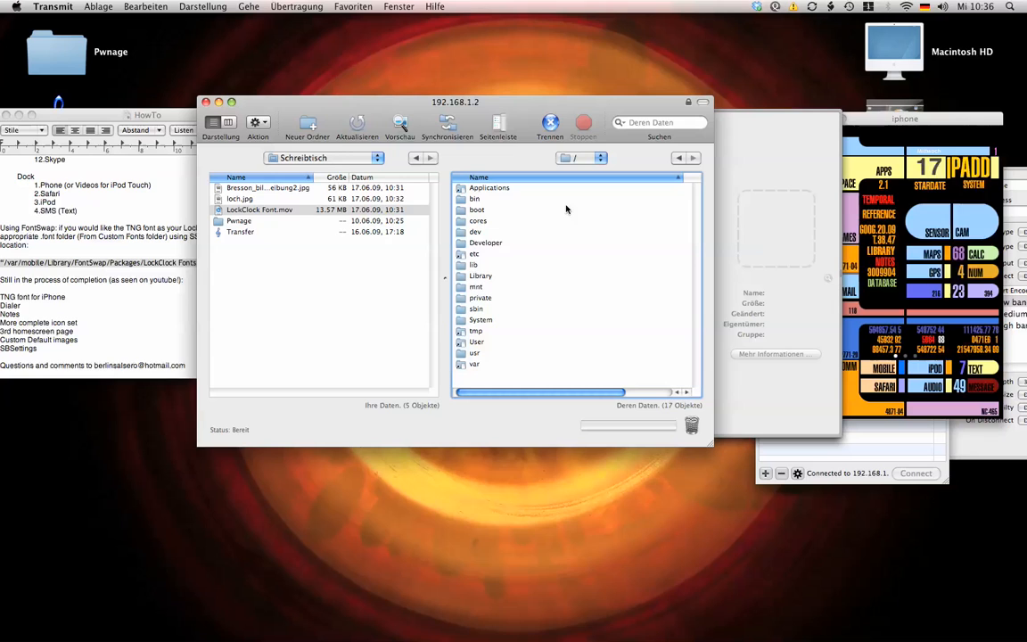
left_click(481, 275)
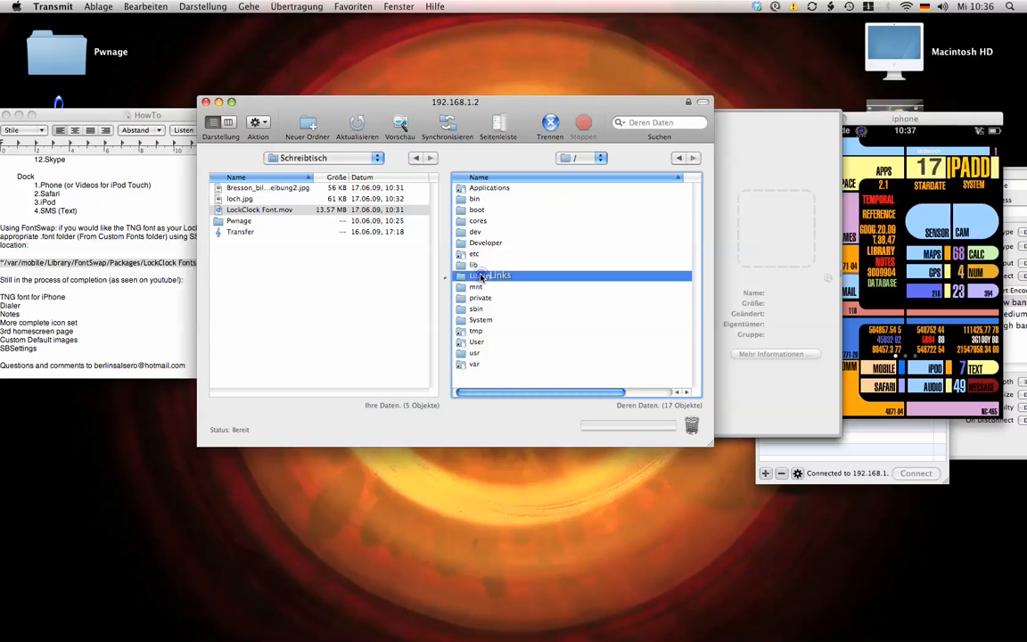
double_click(473, 265)
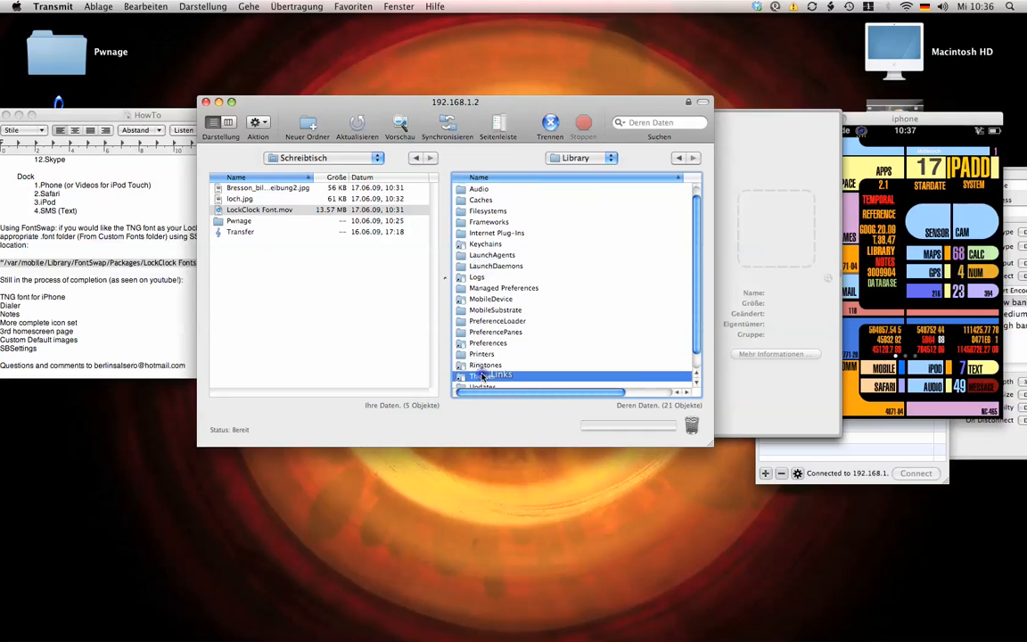
Browse into Themes and enter the Star Trek TNG LCARS Theme folder.
double_click(490, 374)
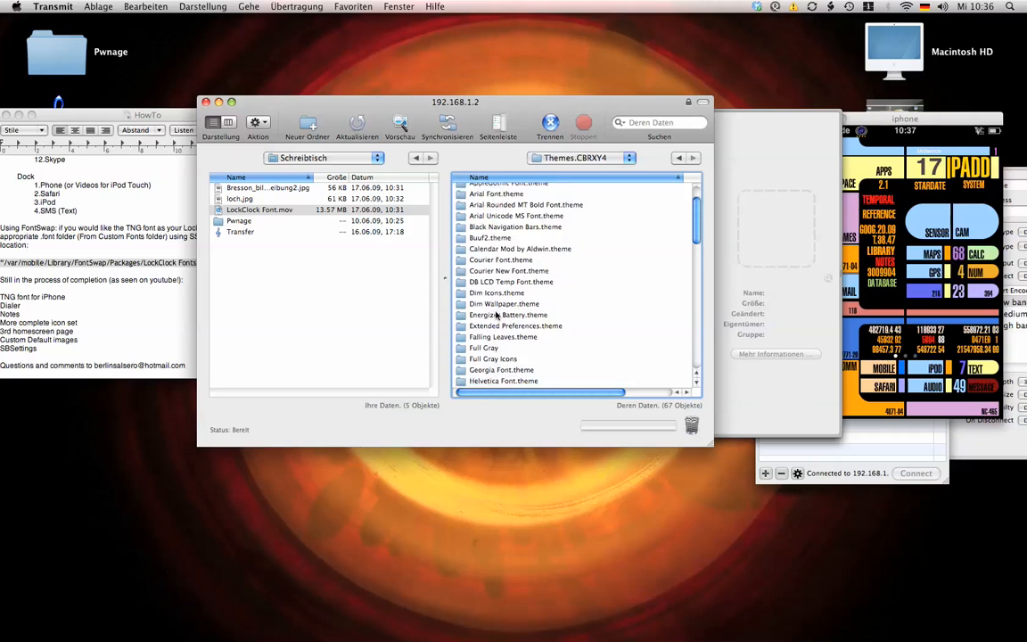
scroll("down", 3)
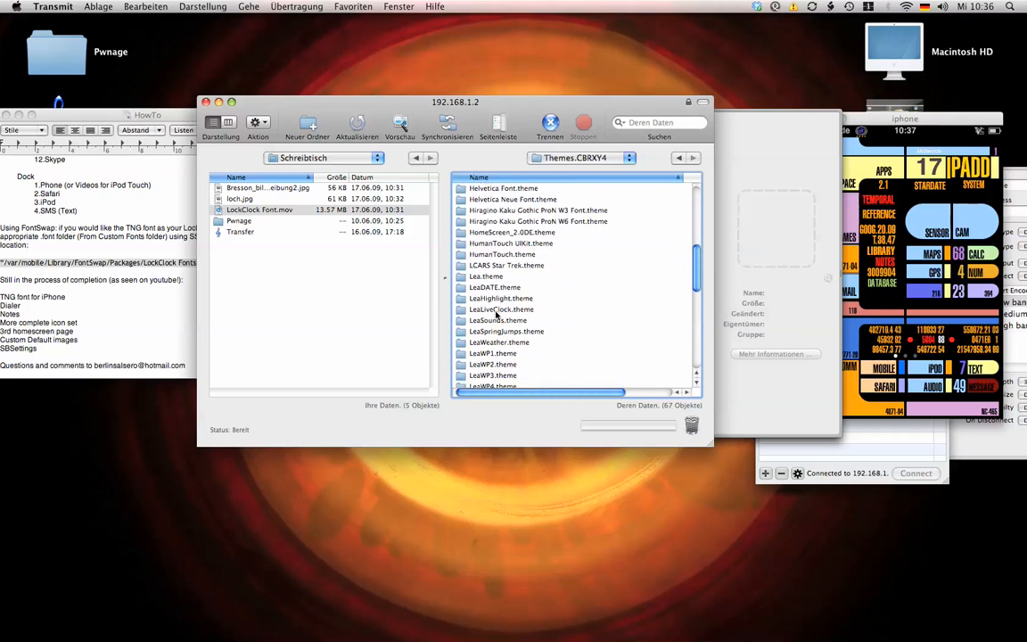
scroll("down", 3)
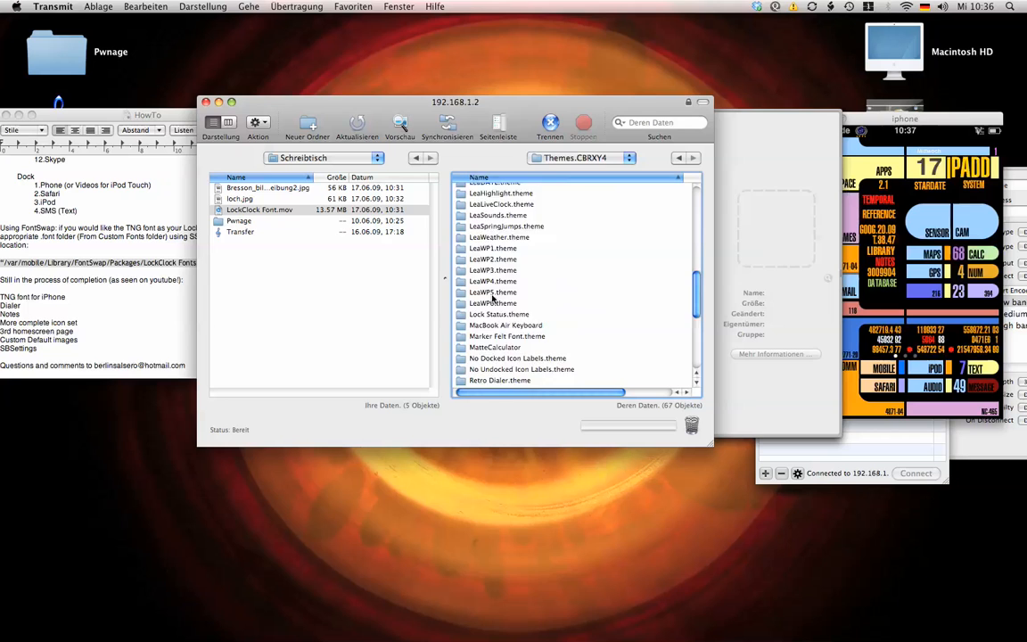
scroll("down", 3)
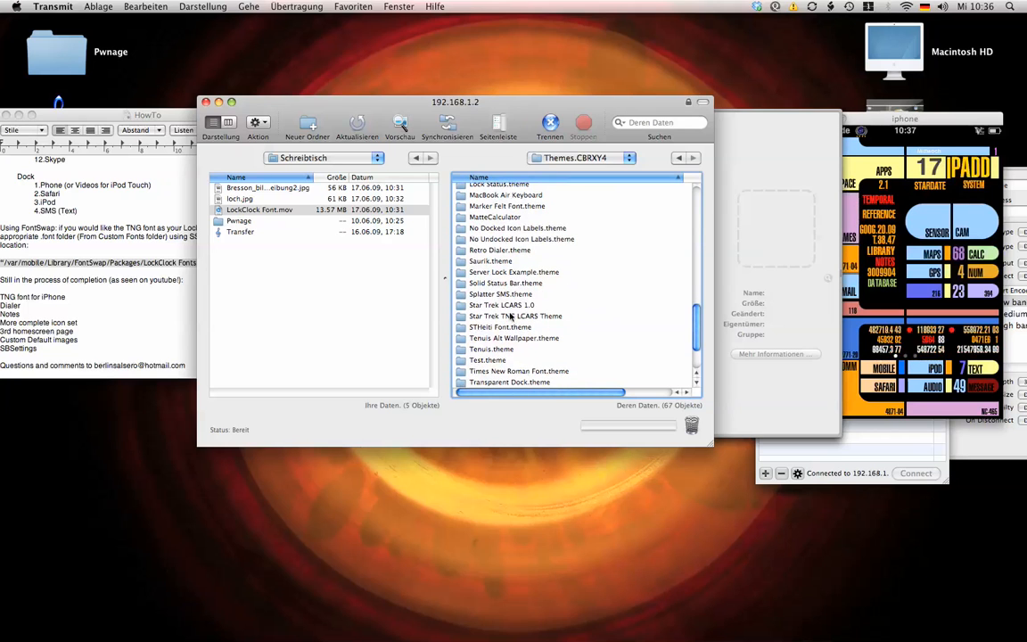
double_click(515, 316)
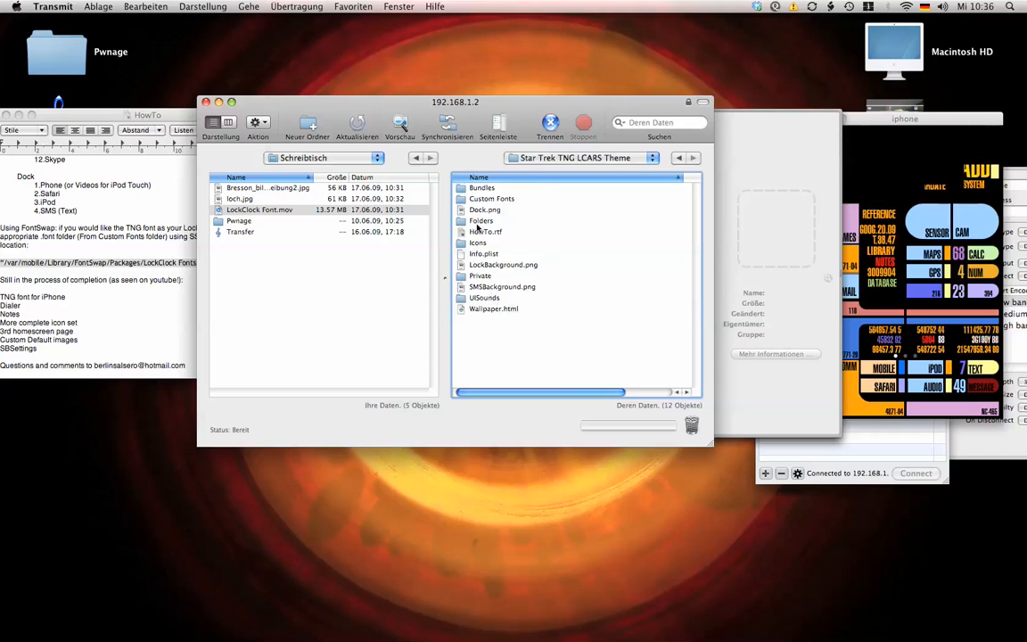
Download the theme's LockClock custom folder from Custom Fonts to the Mac desktop.
double_click(491, 198)
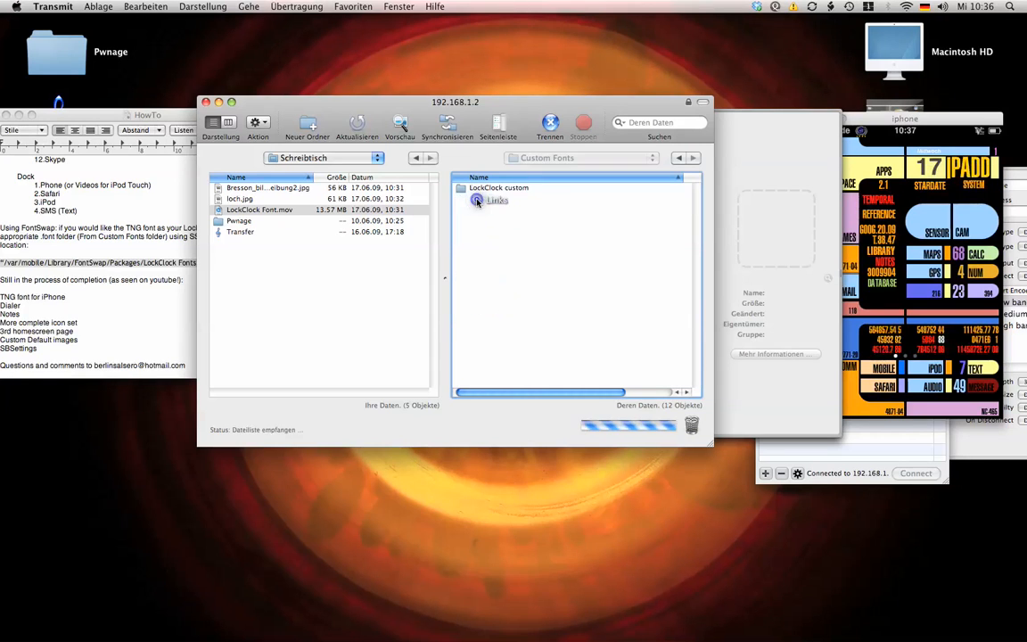
double_click(498, 187)
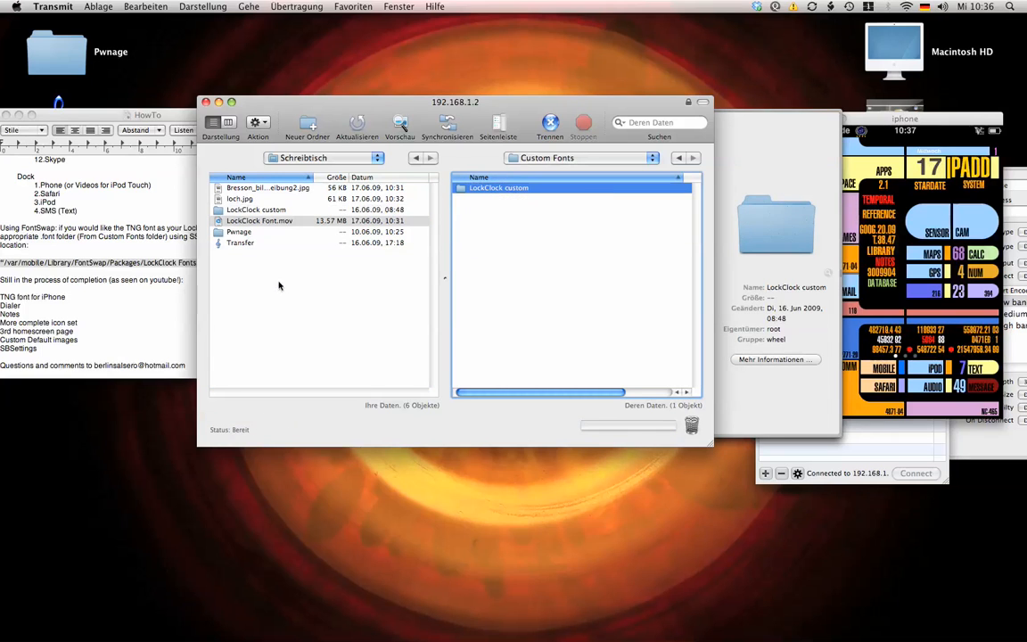
mouse_move(422, 191)
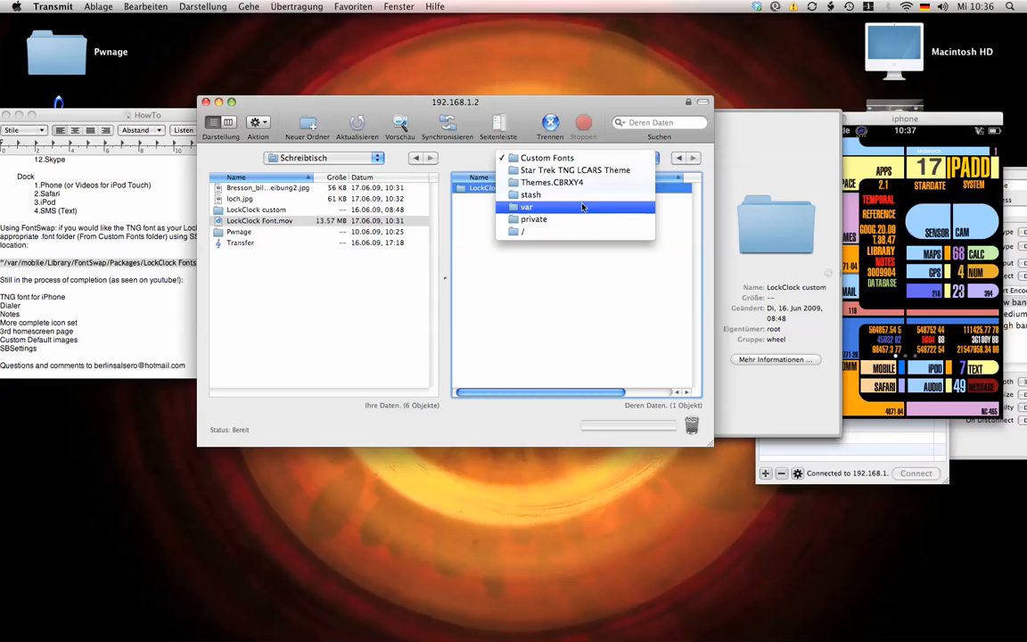
Navigate the iPhone side to var/mobile/Library.
left_click(527, 206)
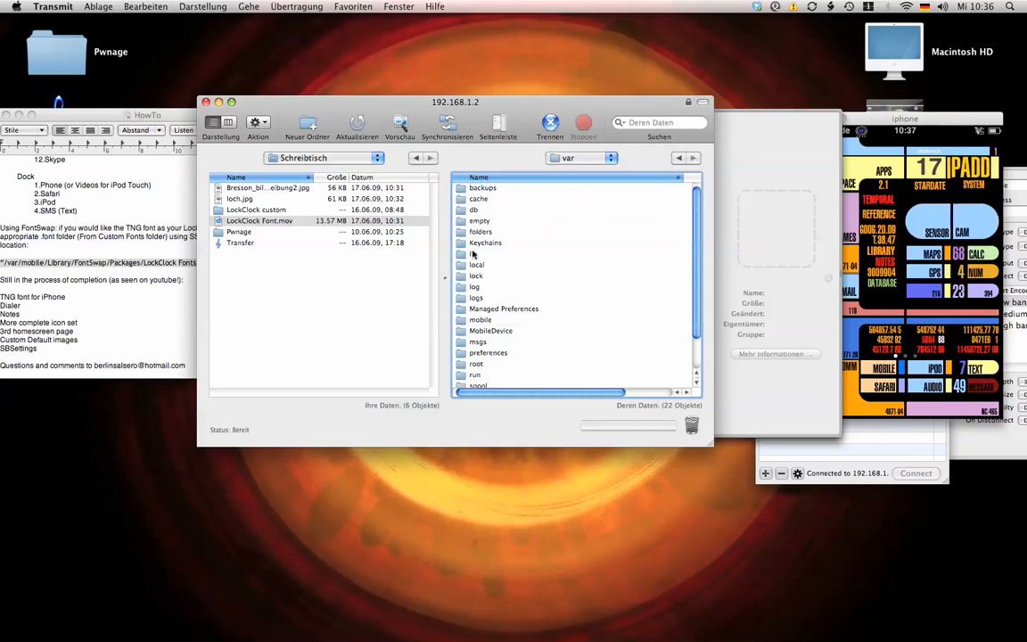
double_click(481, 319)
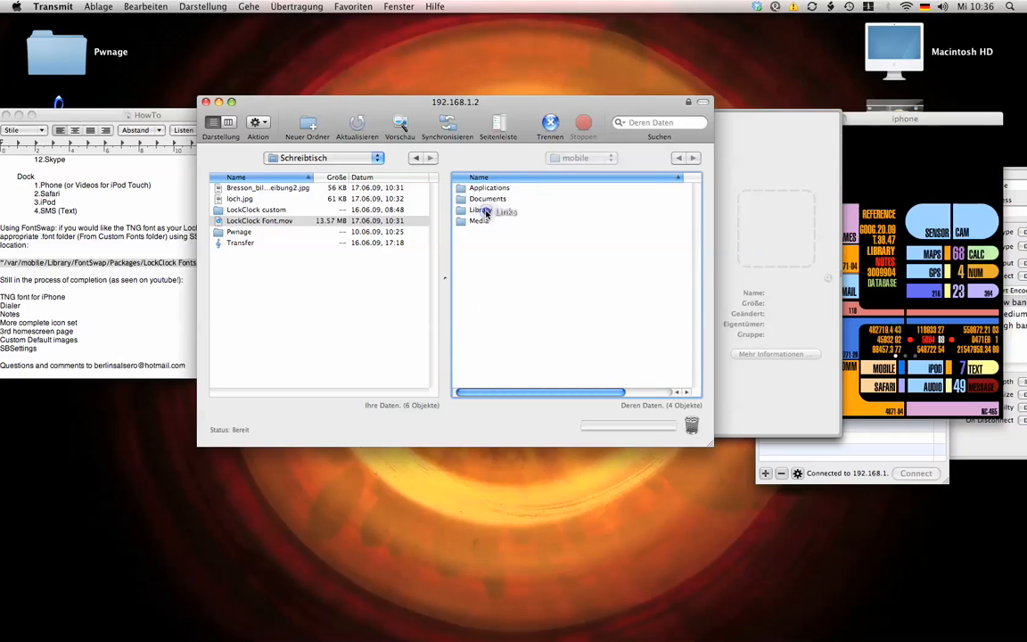
double_click(482, 209)
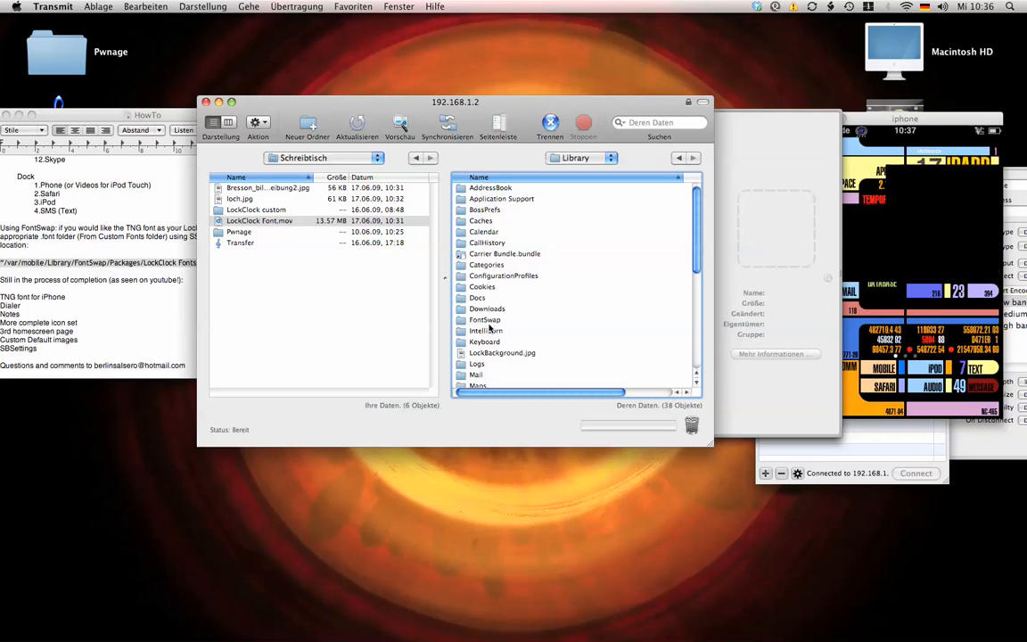
scroll("down", 3)
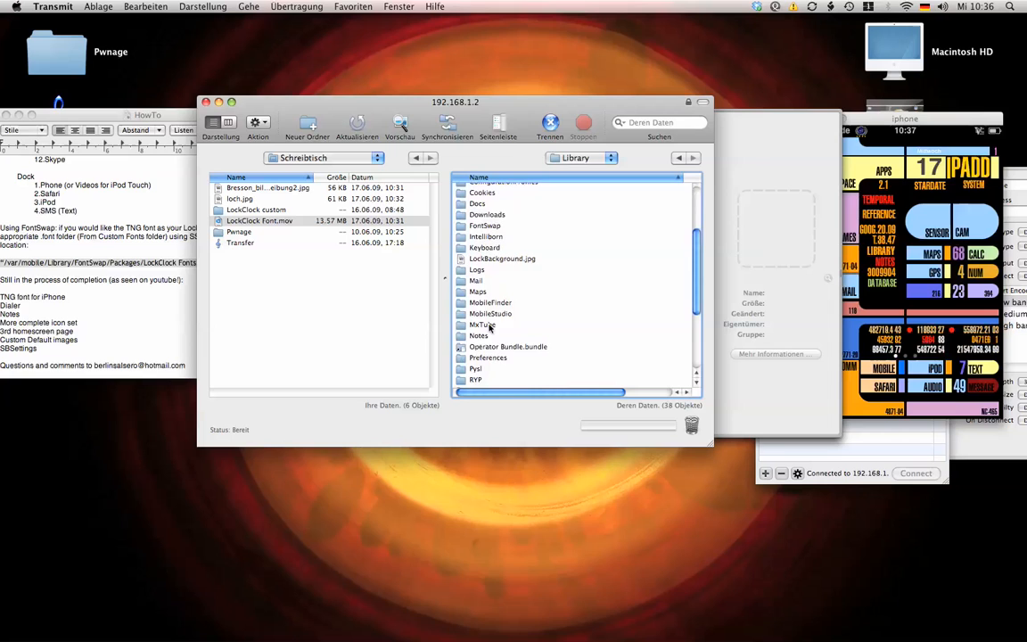
scroll("up", 3)
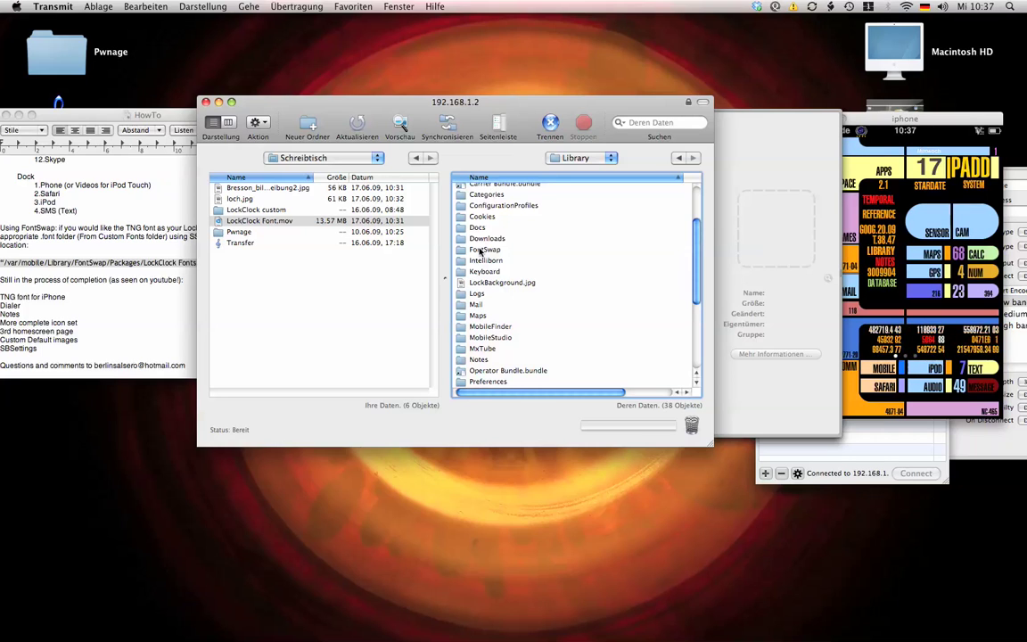
Enter FontSwap's Packages/LockClock Fonts folder.
double_click(486, 249)
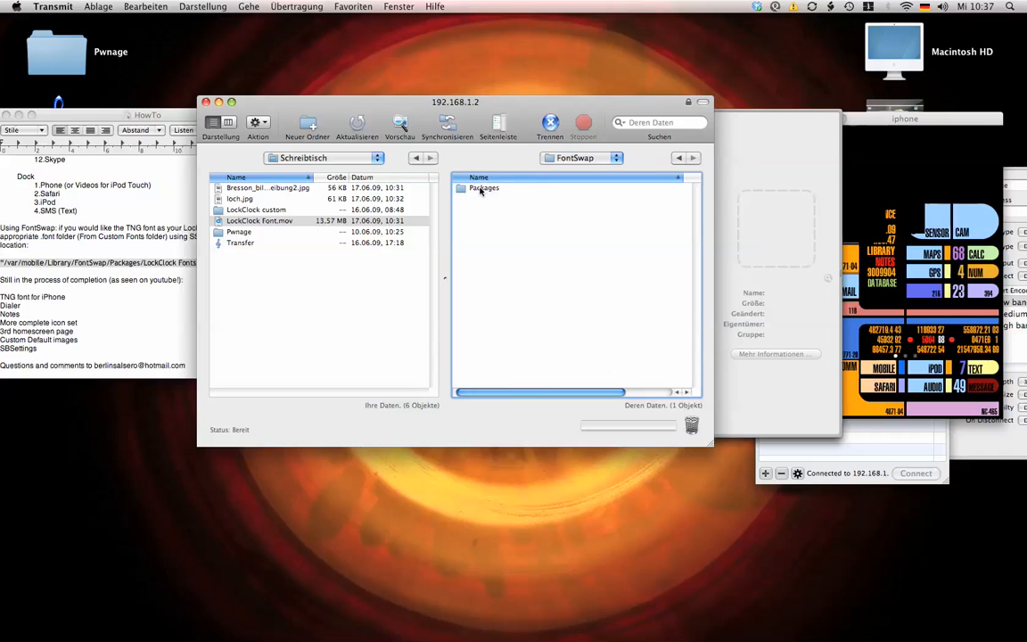
double_click(484, 188)
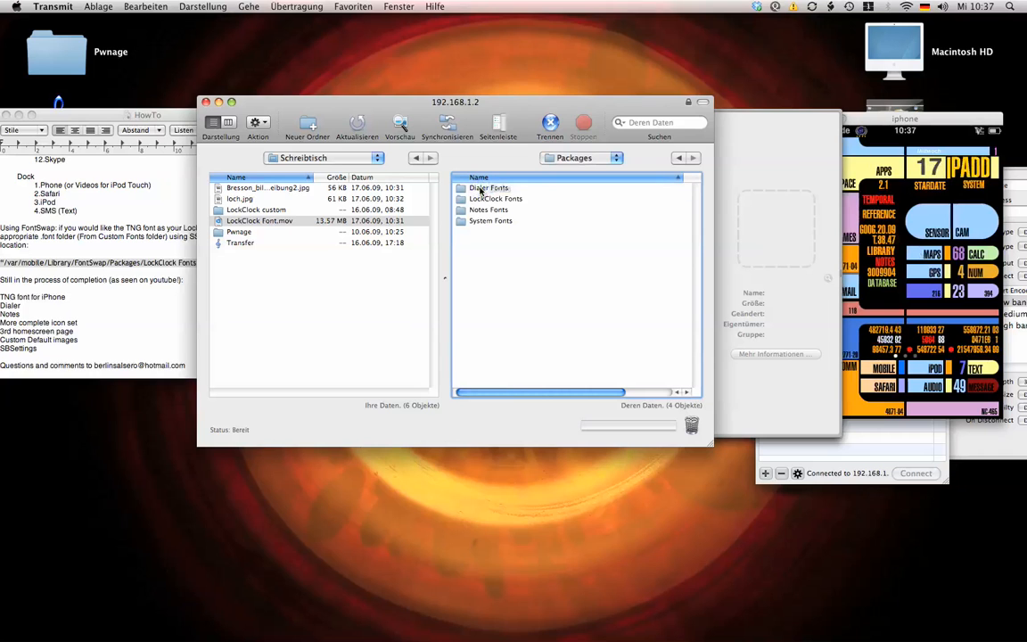
double_click(495, 197)
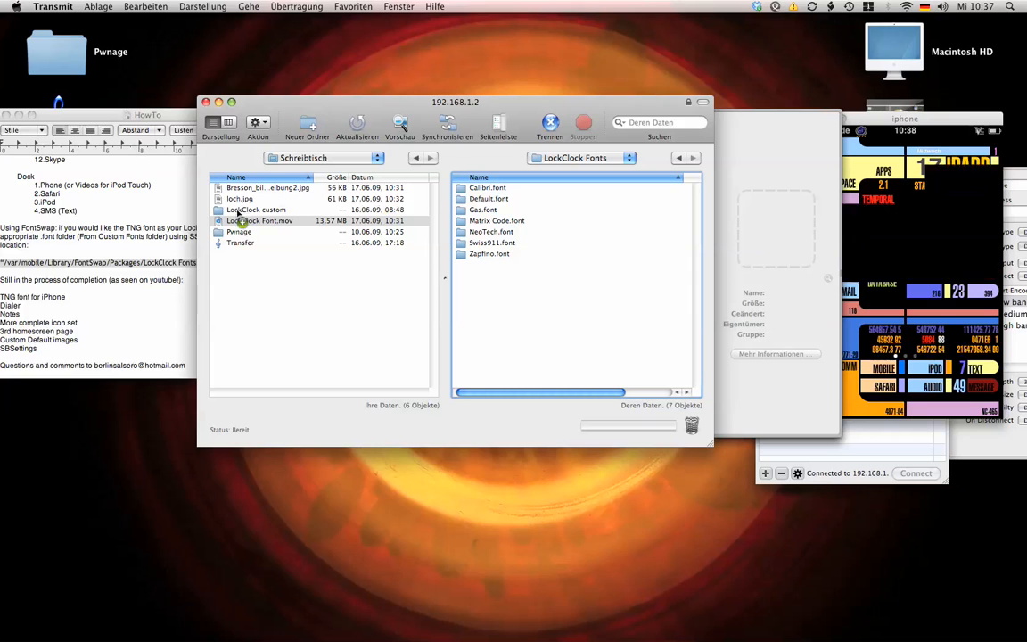
double_click(256, 209)
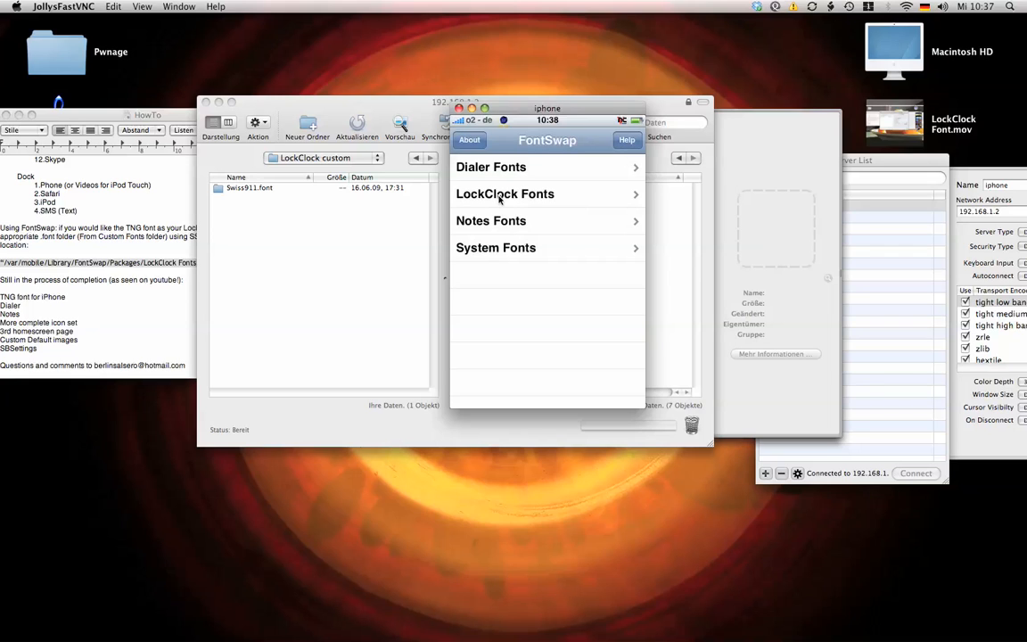
In FontSwap's LockClock Fonts list on the iPhone, choose Swiss911 as the lock clock font.
left_click(505, 194)
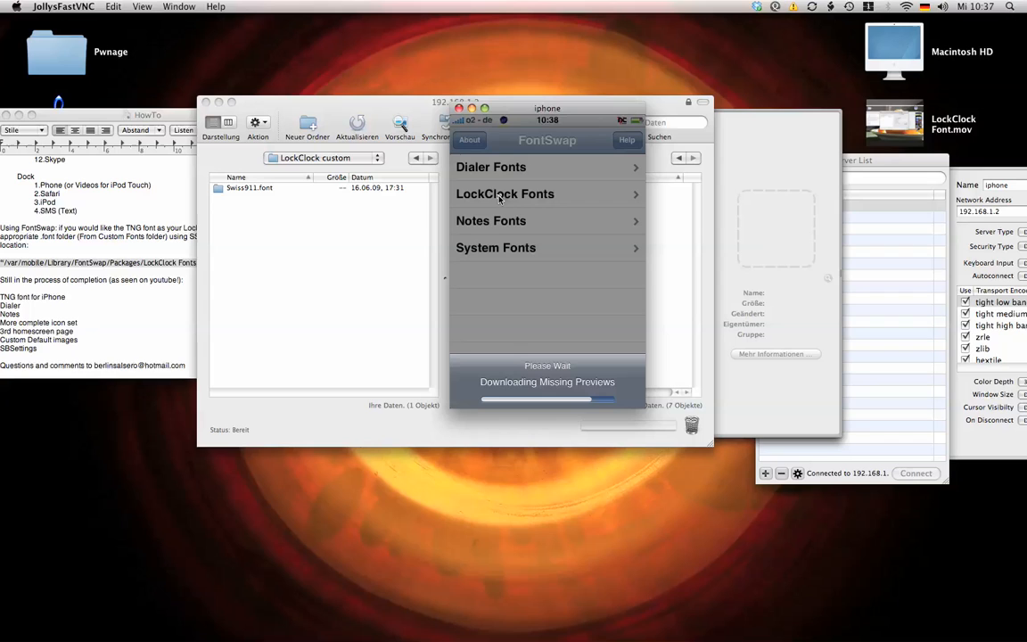
left_click(504, 193)
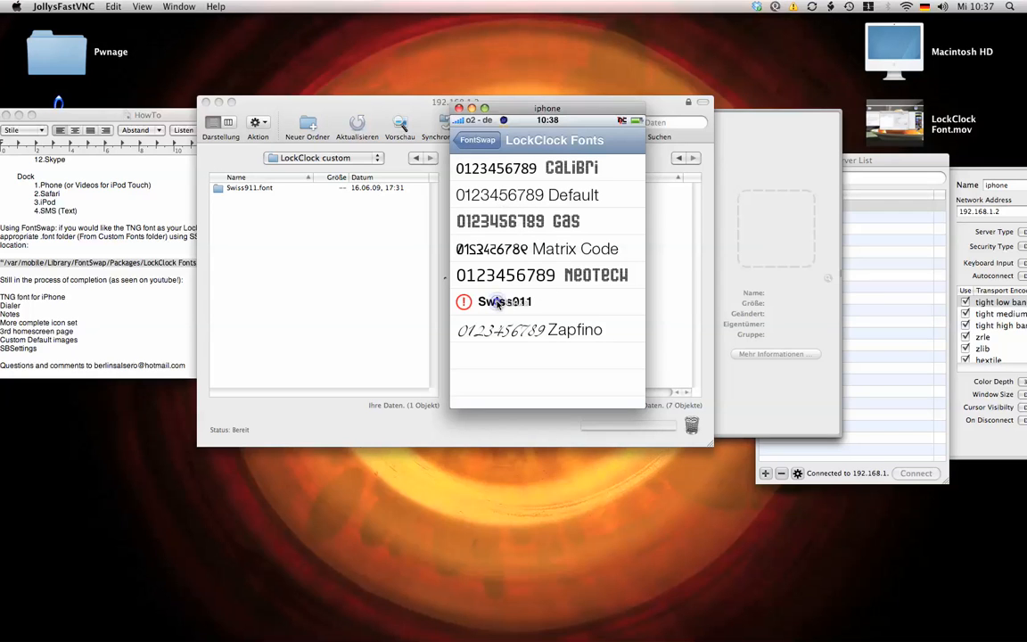
left_click(504, 301)
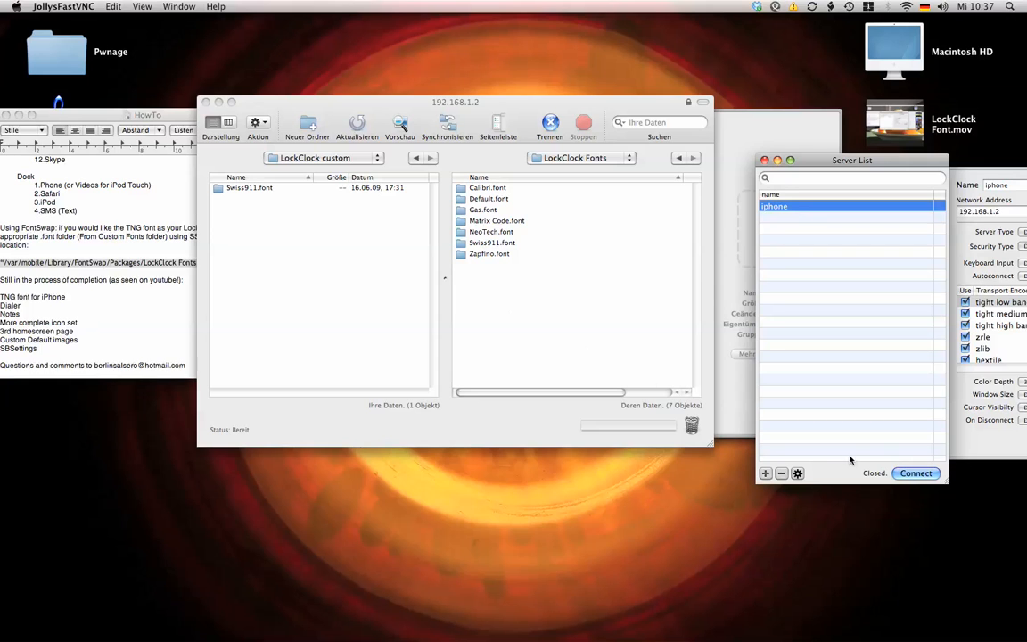
Reconnect to the iphone server and accept the phone's Remote Access Request alert.
left_click(916, 473)
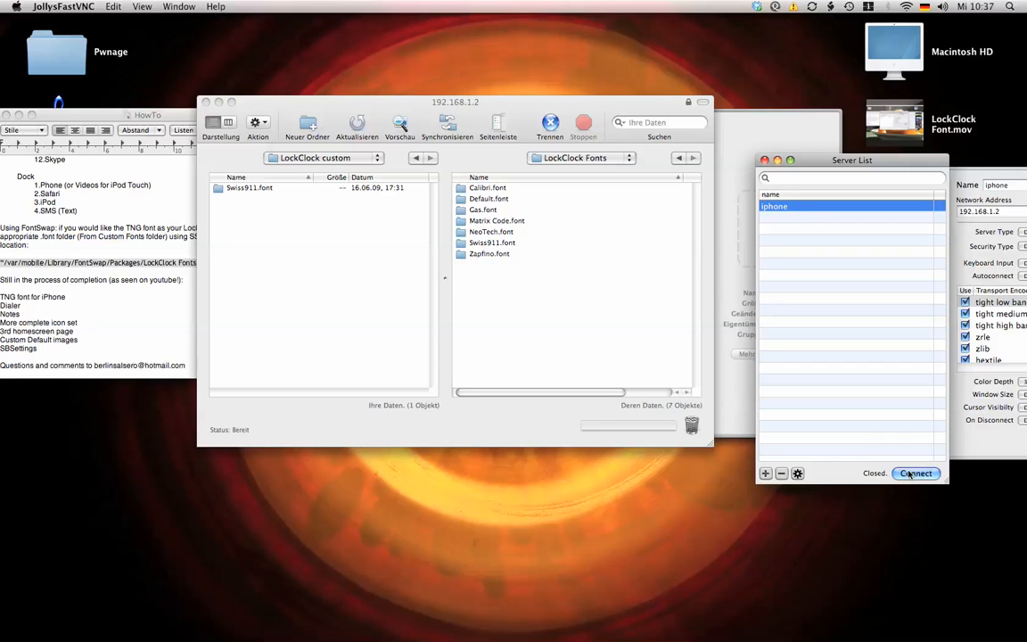
left_click(917, 473)
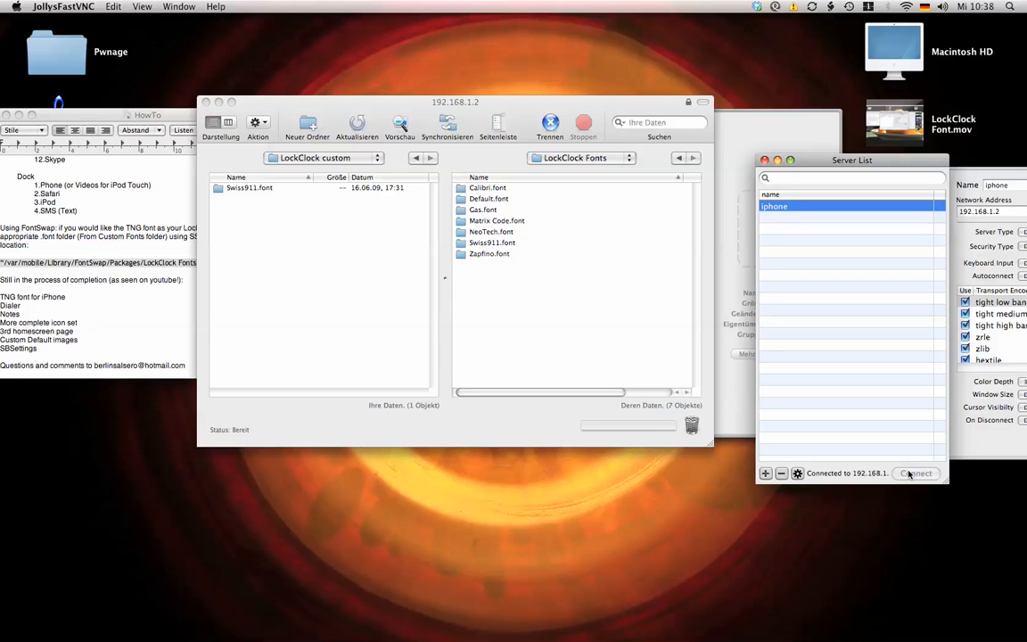
left_click(916, 473)
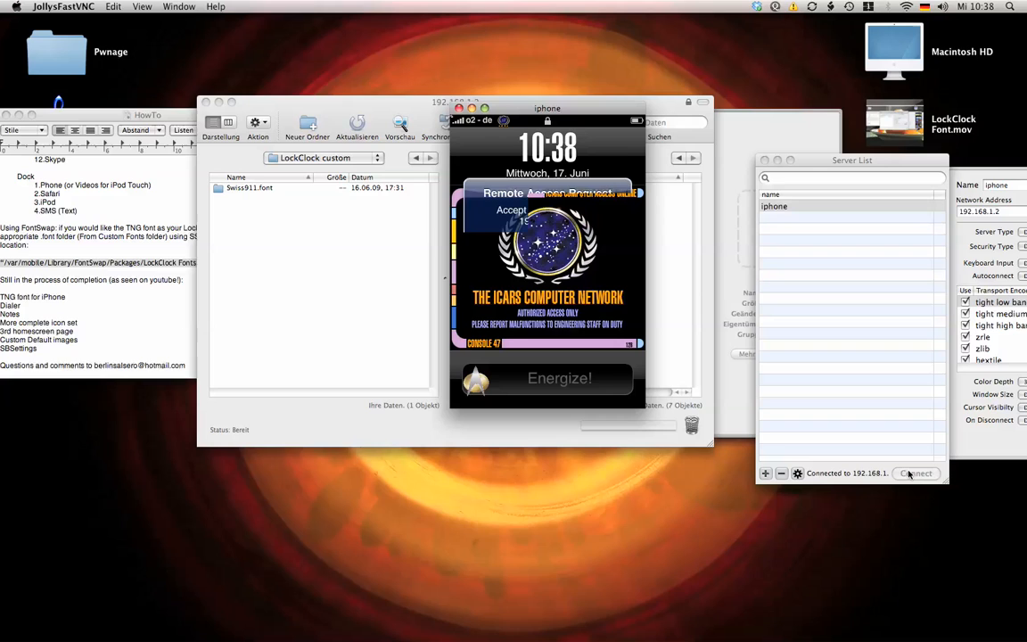
left_click(511, 212)
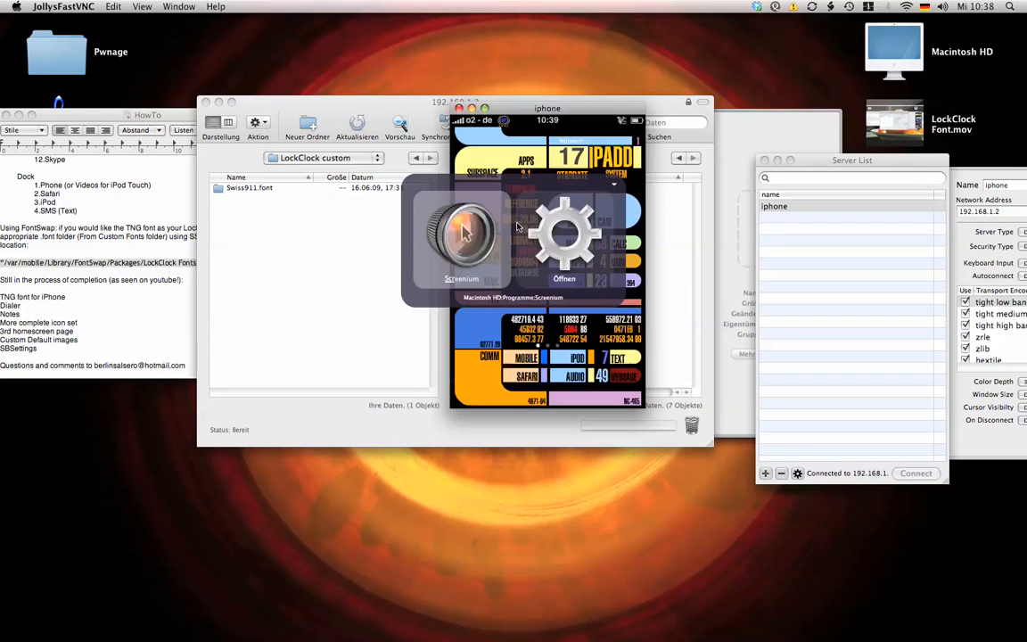
left_click(173, 6)
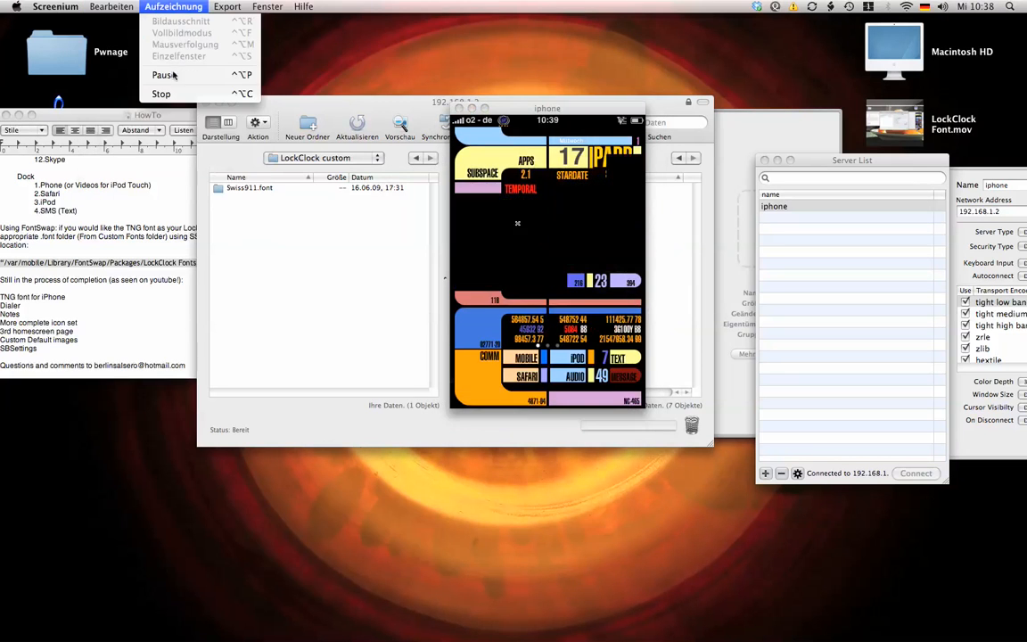